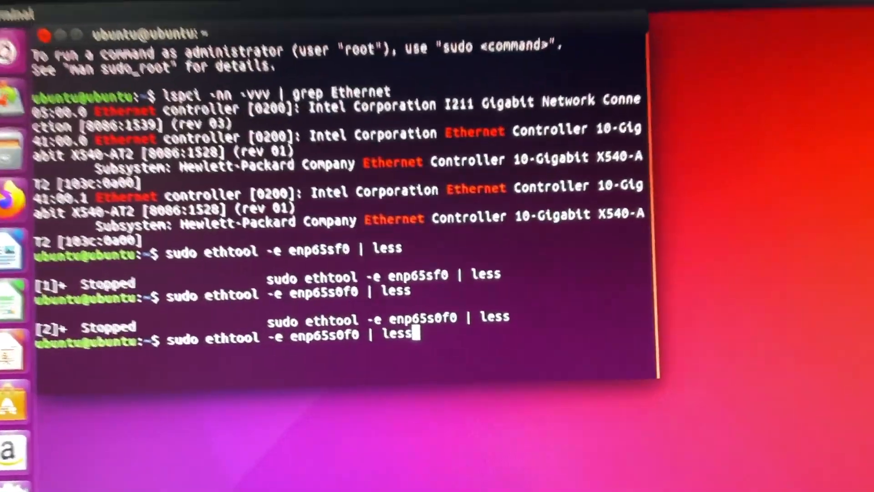
Run 'sudo ethtool -e enp65s0f0 | less' to show the EEPROM hex dump in the pager.
key(Return)
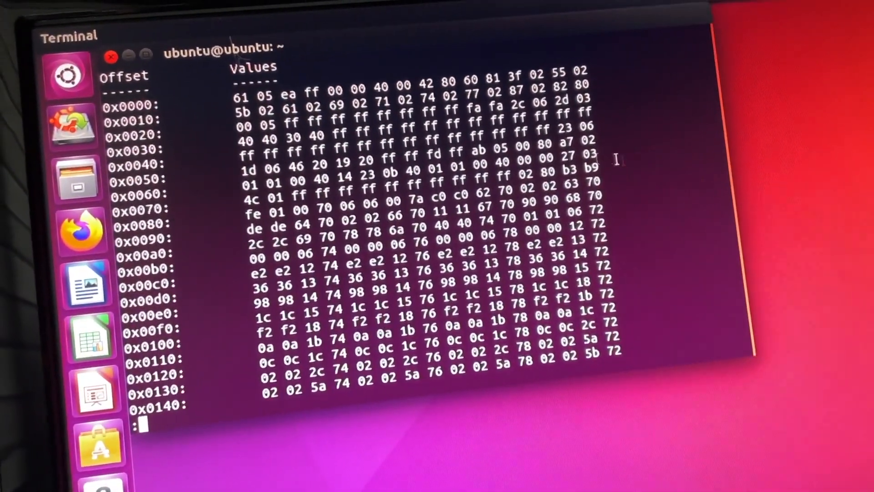
Page the EEPROM dump down to its last rows around offset 0x0470.
scroll(down, 3)
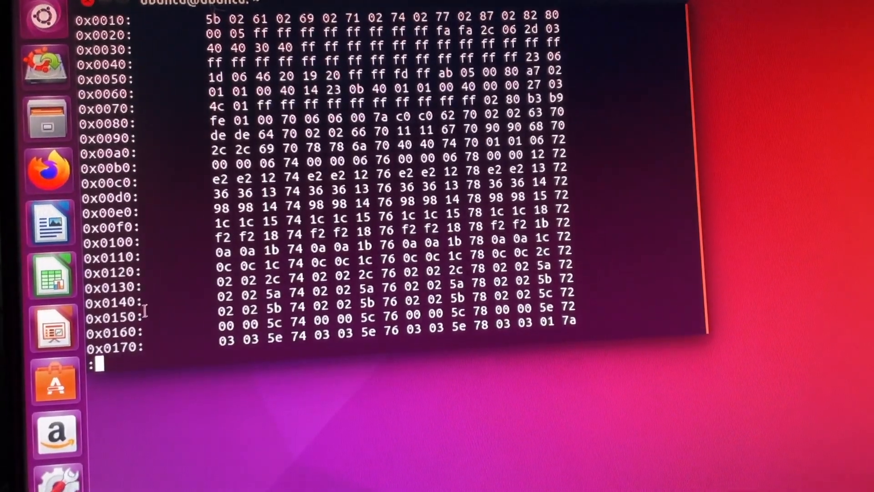
scroll(down, 3)
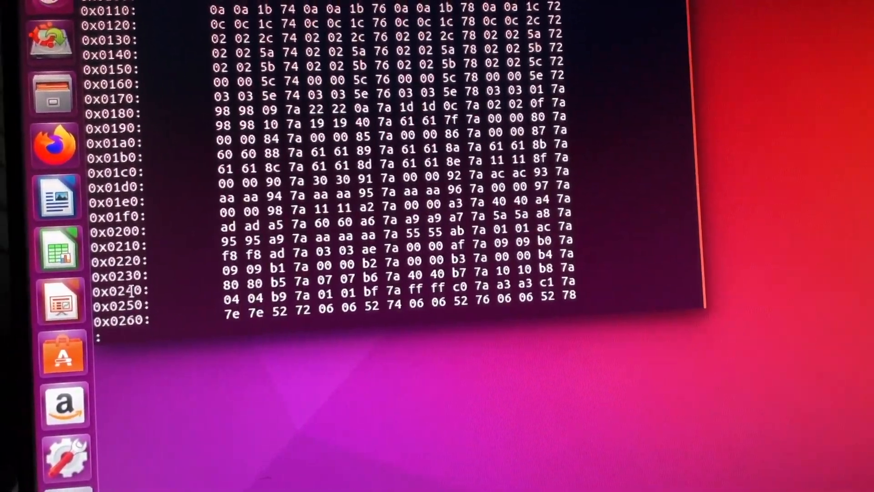
scroll(down, 3)
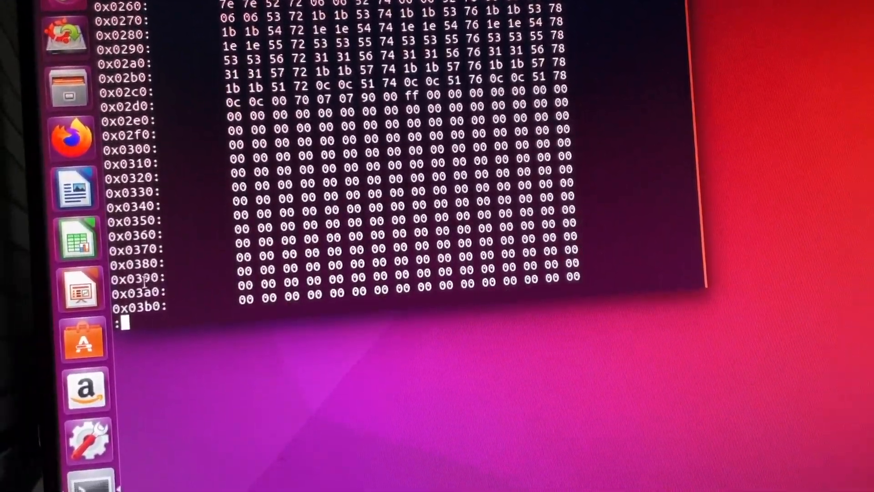
scroll(down, 3)
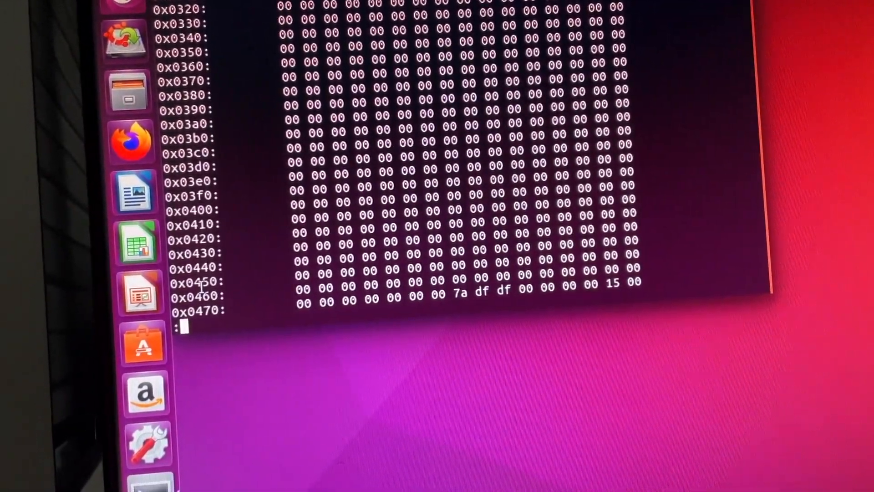
scroll(down, 3)
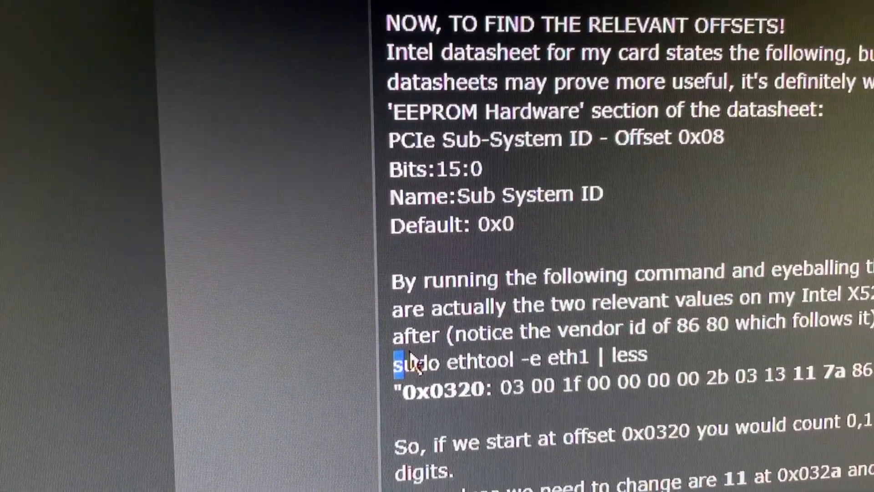
Scroll the forum guide to the 'NOW, TO FIND THE RELEVANT OFFSETS!' section.
scroll(down, 3)
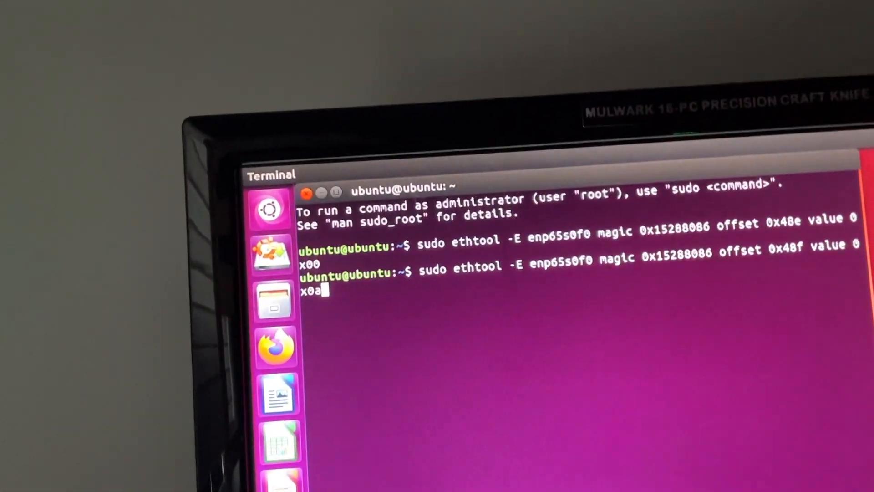
Write 0x0a to EEPROM offset 0x48f on enp65s0f0 with ethtool -E magic 0x15288086.
key(Return)
text(sudo ethtool -E enp65s0f1 magic 0x15288086 offset 0x48f value 0x0a)
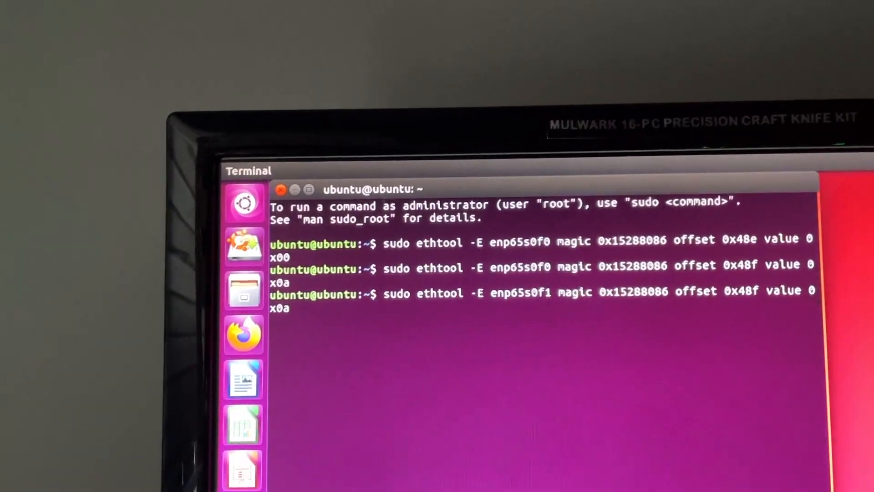
Write 0x0a to offset 0x48f and 0x00 to 0x48e on enp65s0f1 via ethtool -E.
key(Return)
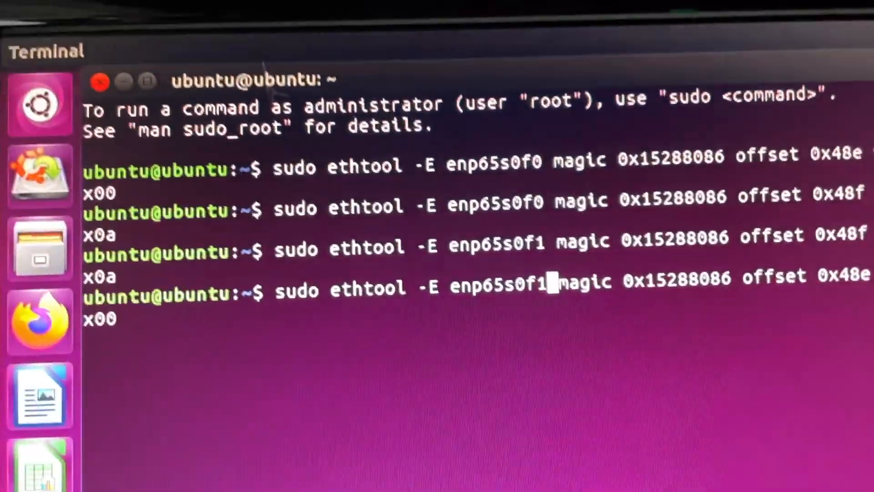
key(Return)
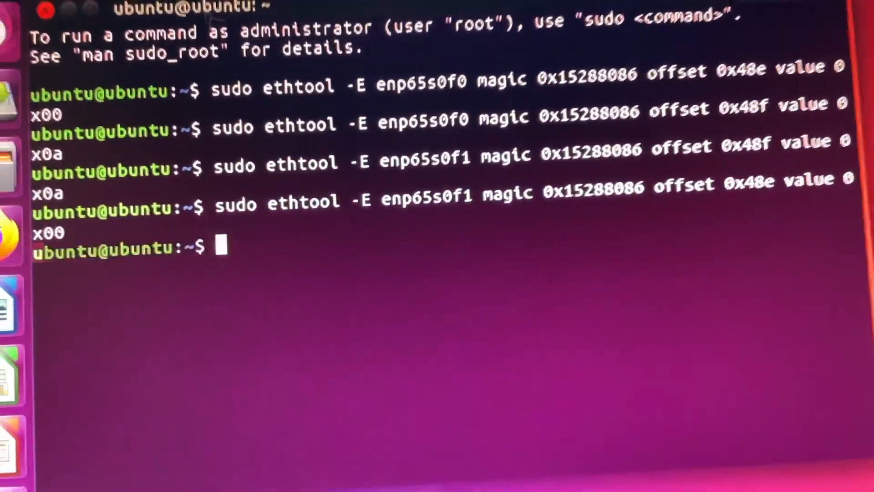